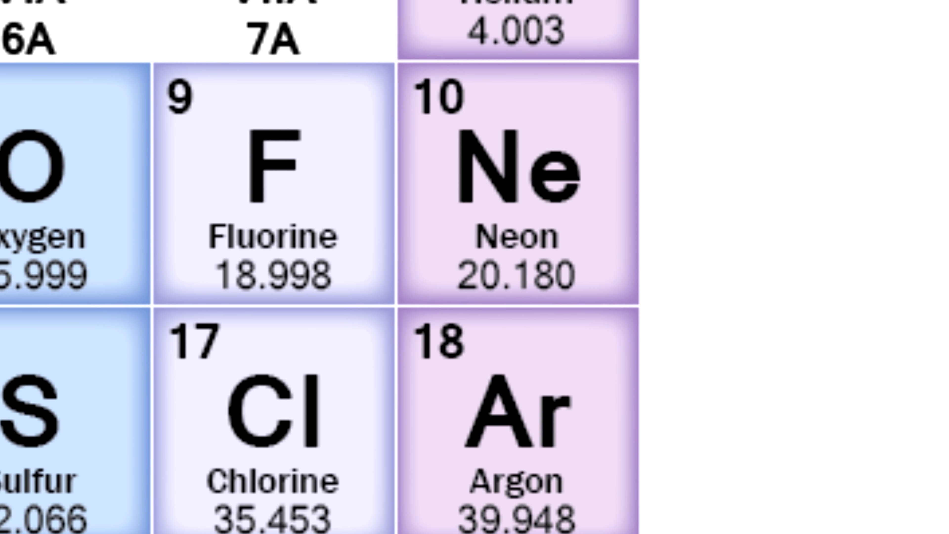
scroll("down", 3)
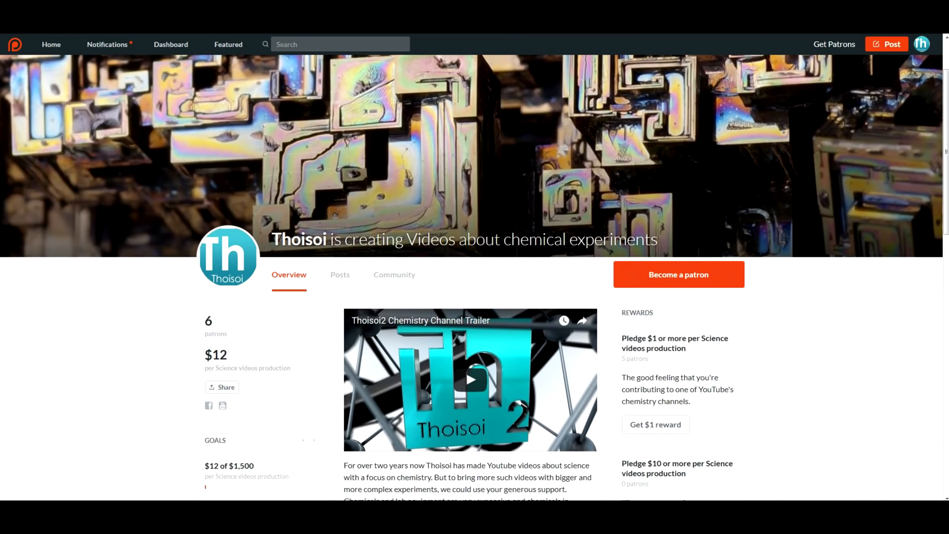
scroll("down", 3)
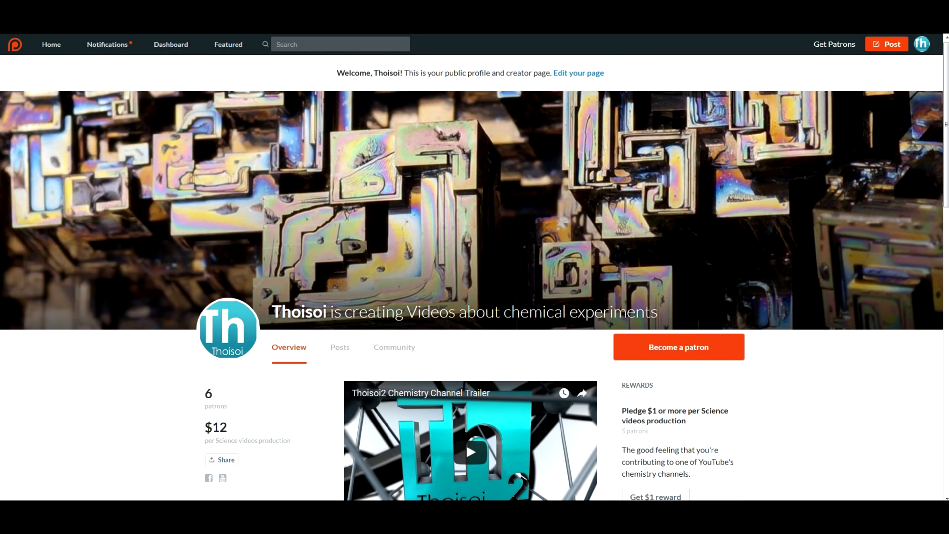
scroll("down", 3)
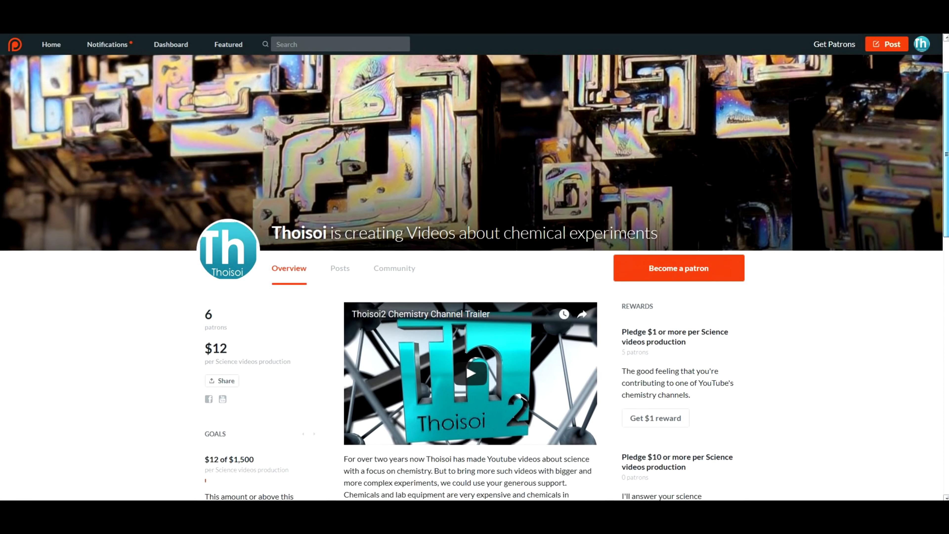
scroll("down", 3)
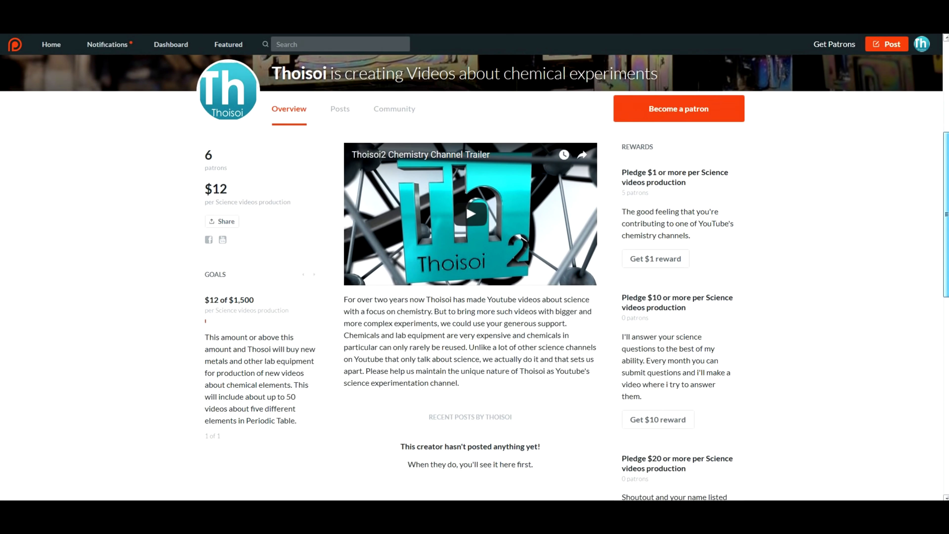